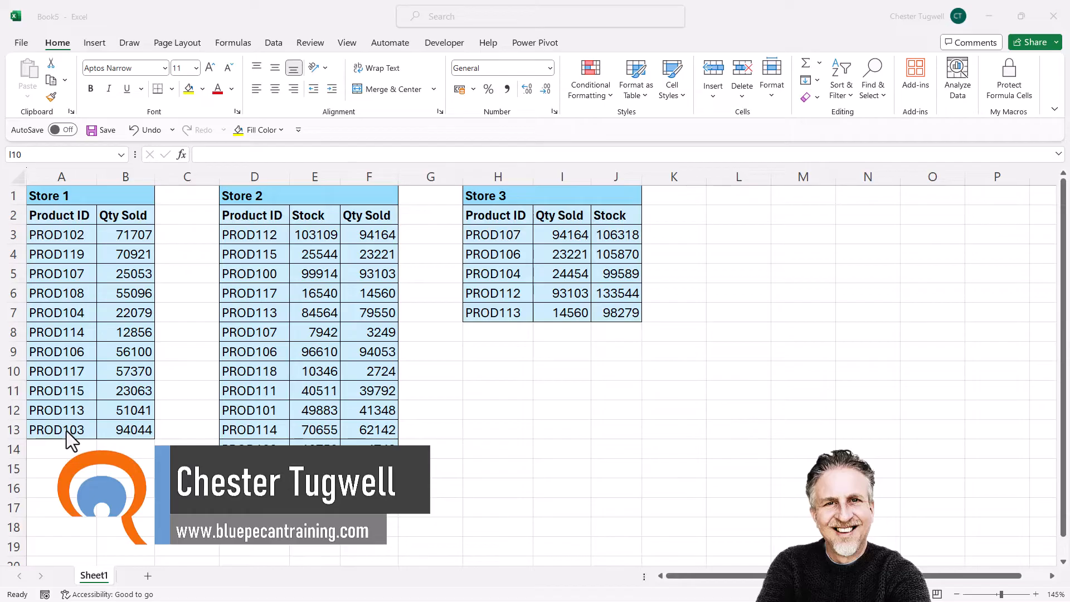
mouse_move(34, 560)
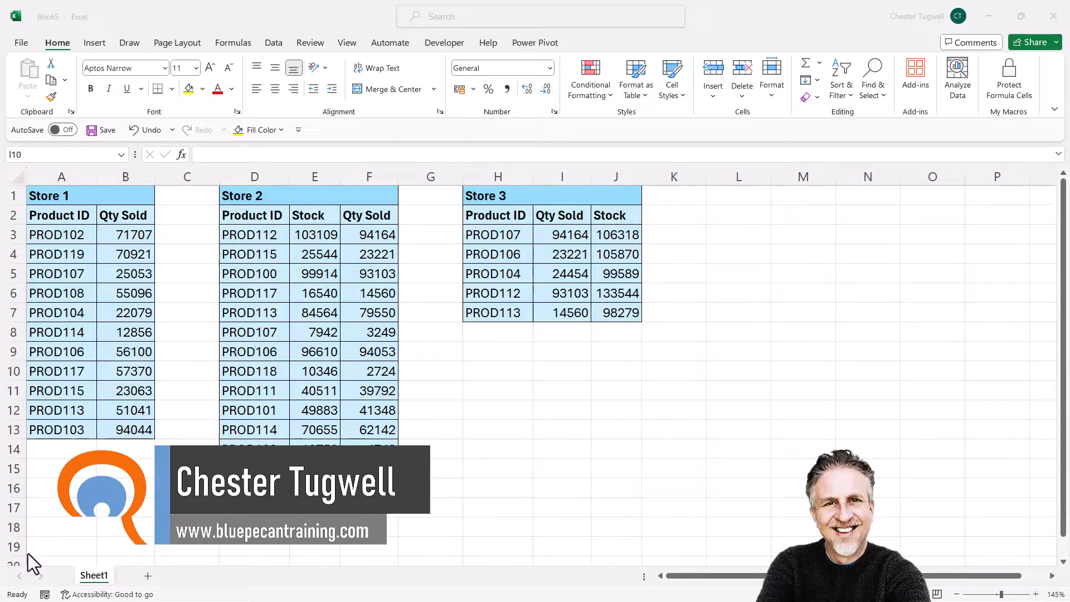
Step: Search the Start menu for 'on screen key' to find the On-Screen Keyboard app
left_click(25, 582)
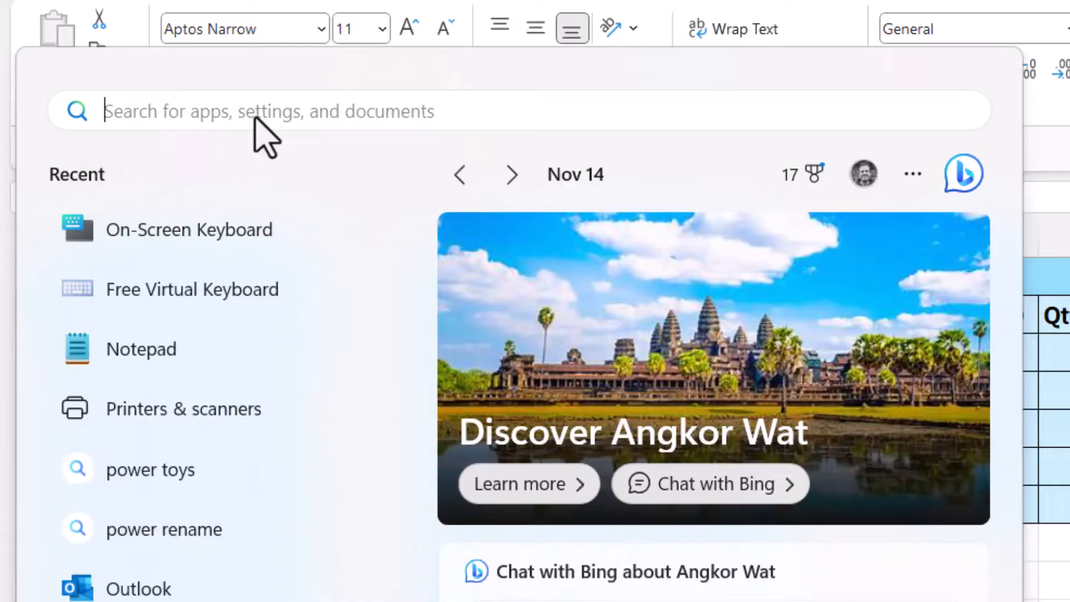
type("on screen ke")
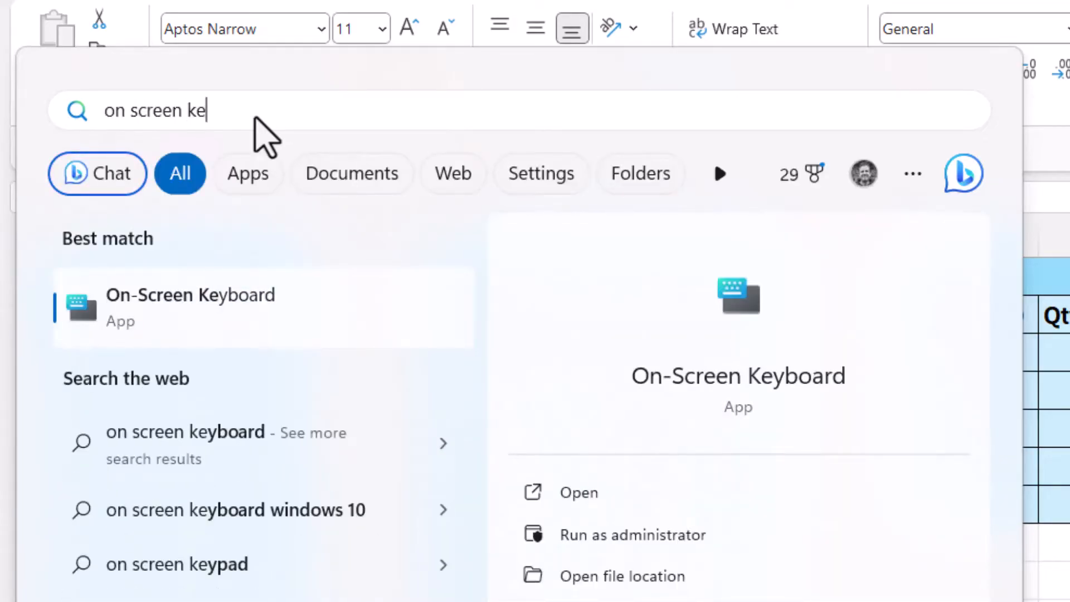
type("y")
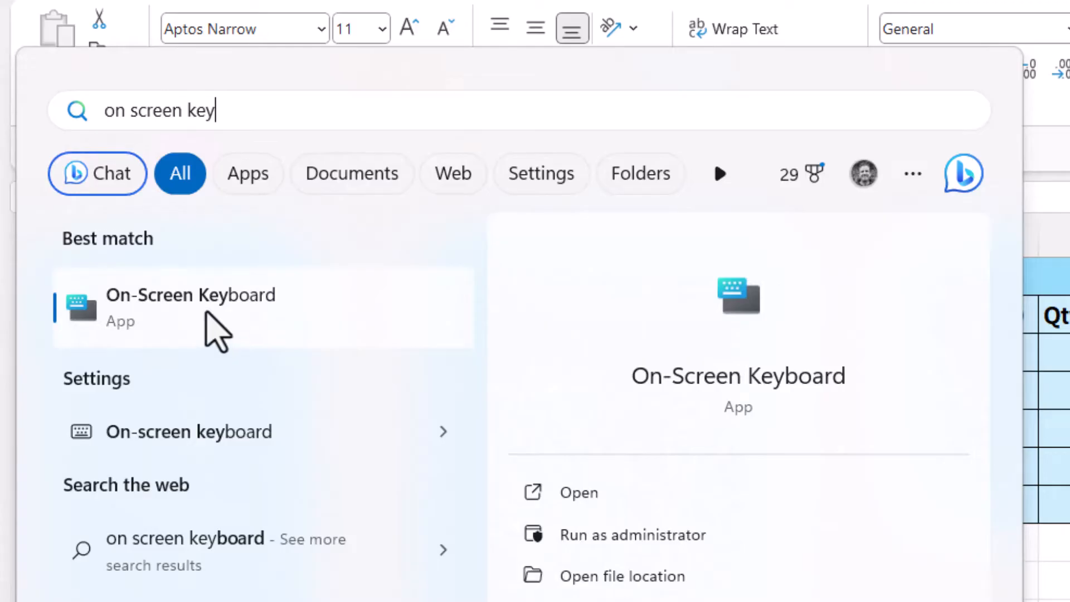
Step: Launch On-Screen Keyboard, close it, and select cell I10 to test arrow movement
left_click(190, 306)
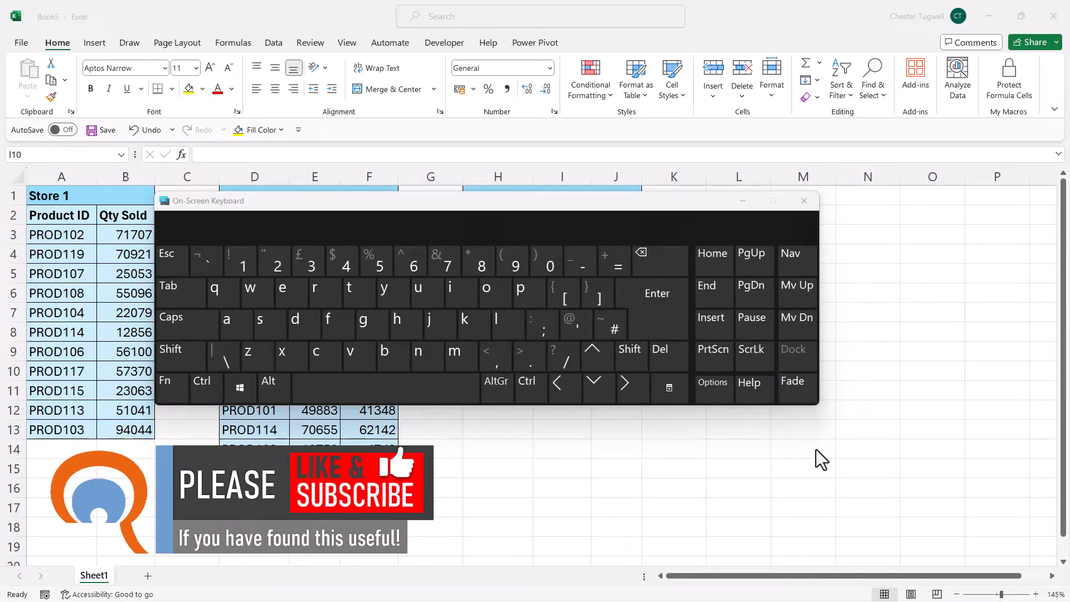
mouse_move(831, 229)
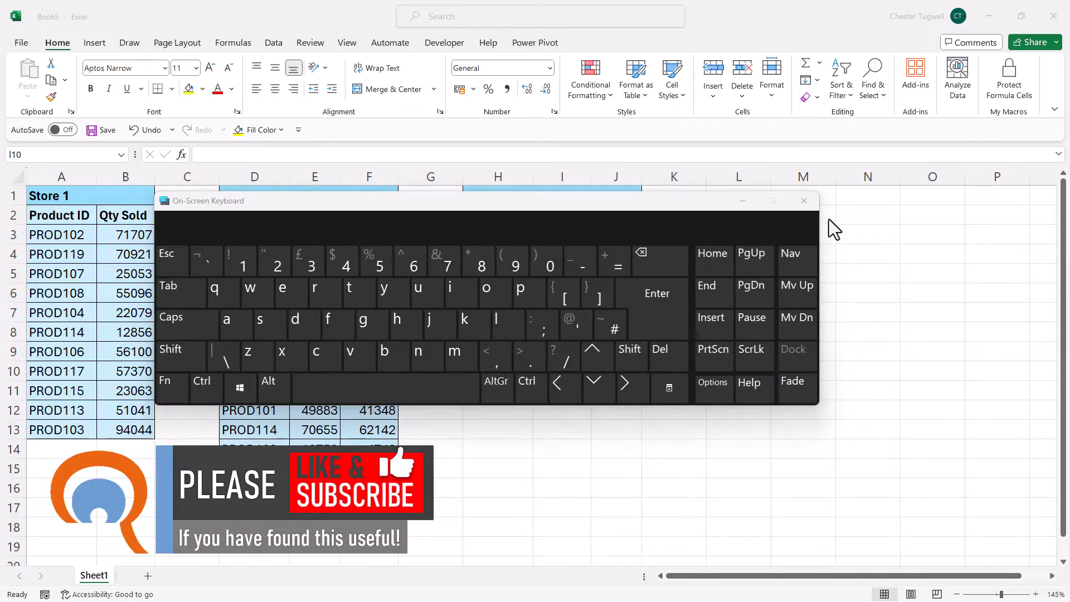
left_click(803, 201)
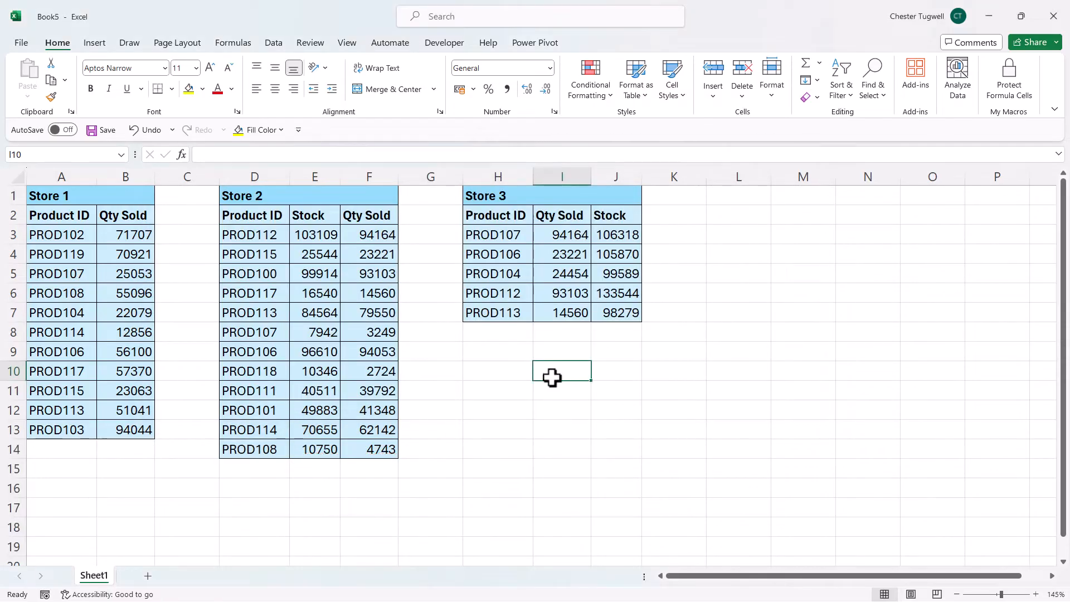
left_click(430, 371)
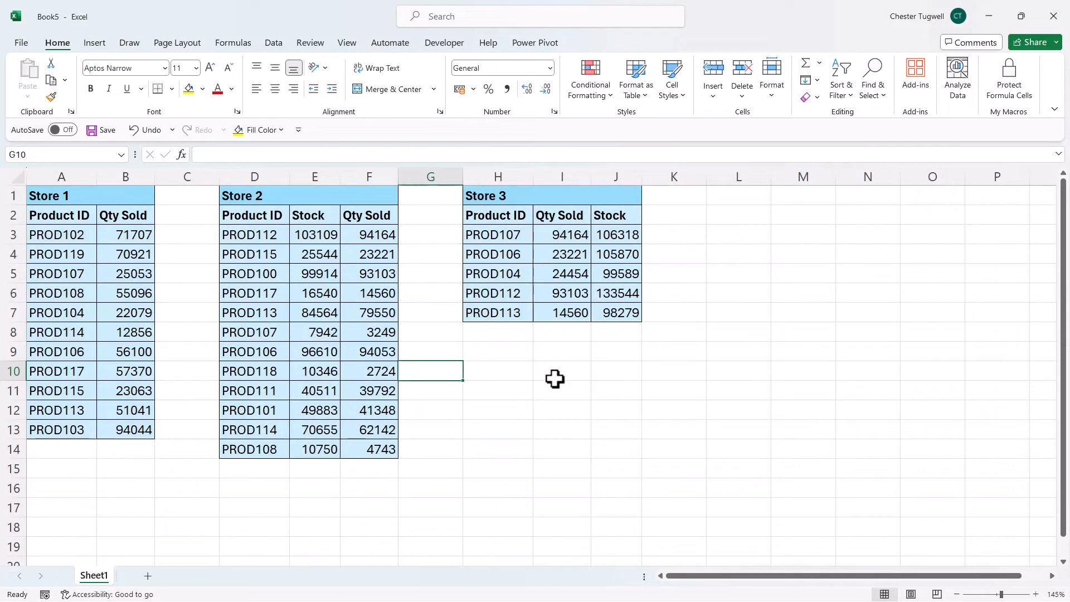